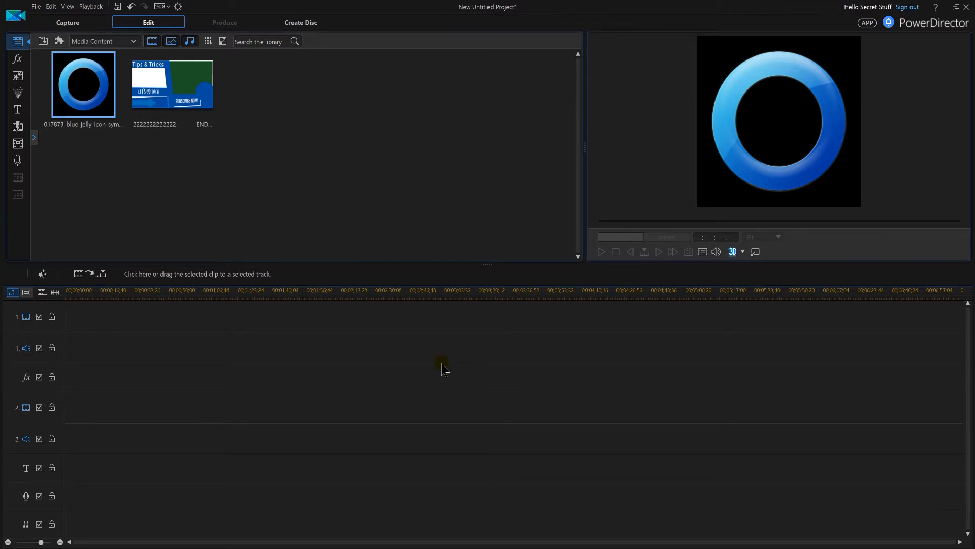
pyautogui.moveTo(454, 435)
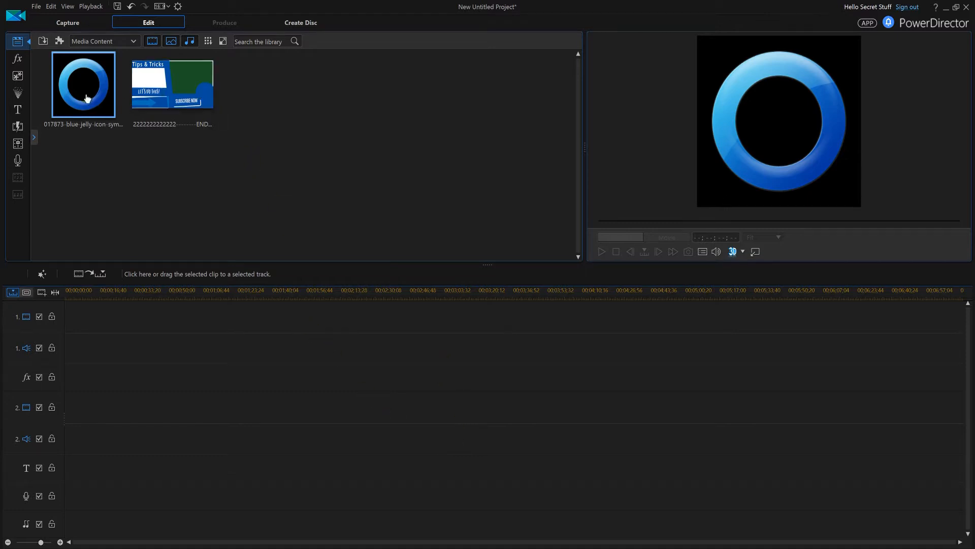
# Show the Tips & Tricks end screen image in the preview window.
pyautogui.click(172, 83)
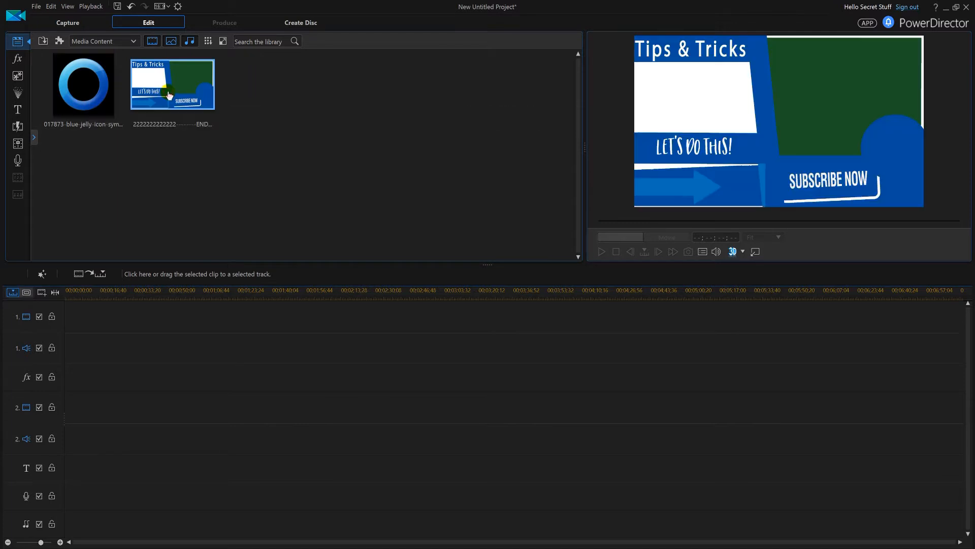
pyautogui.moveTo(871, 147)
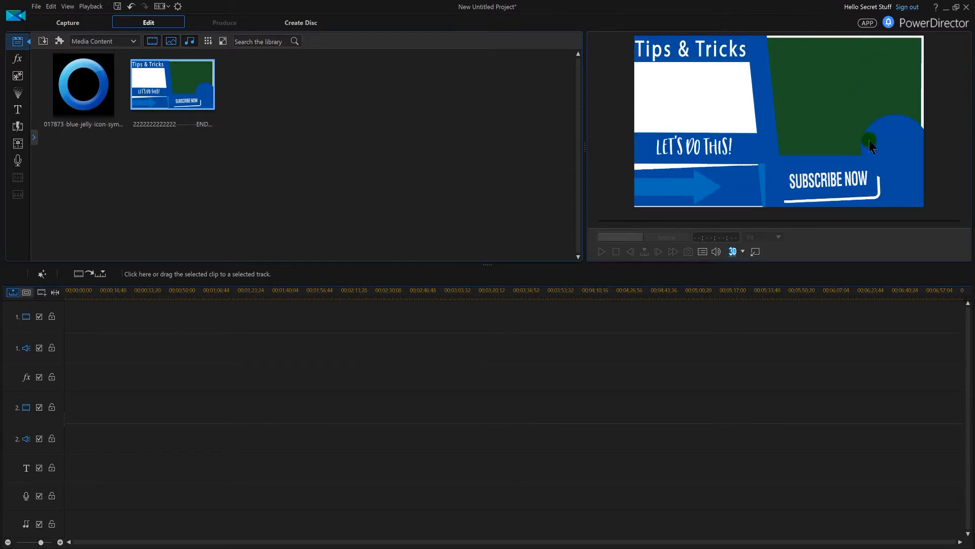
pyautogui.moveTo(745, 132)
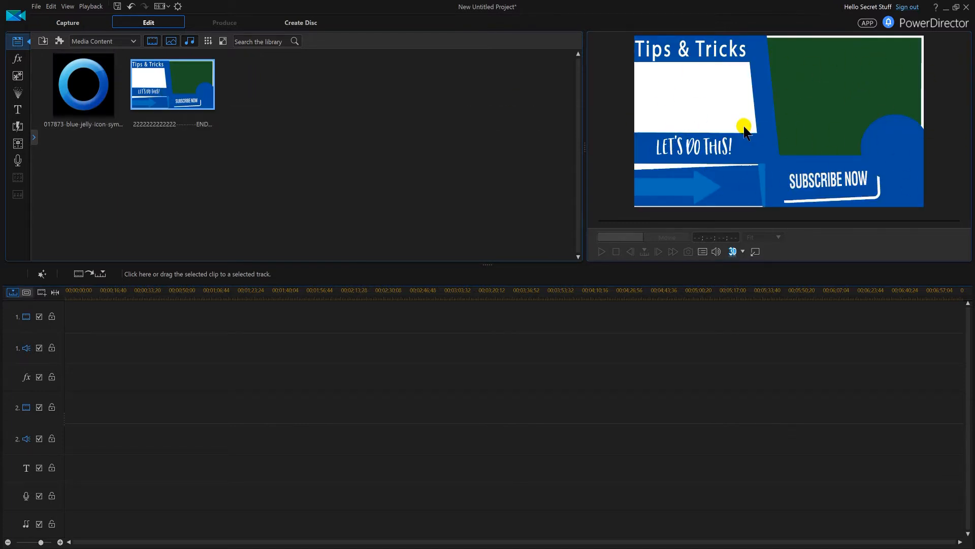
pyautogui.moveTo(814, 123)
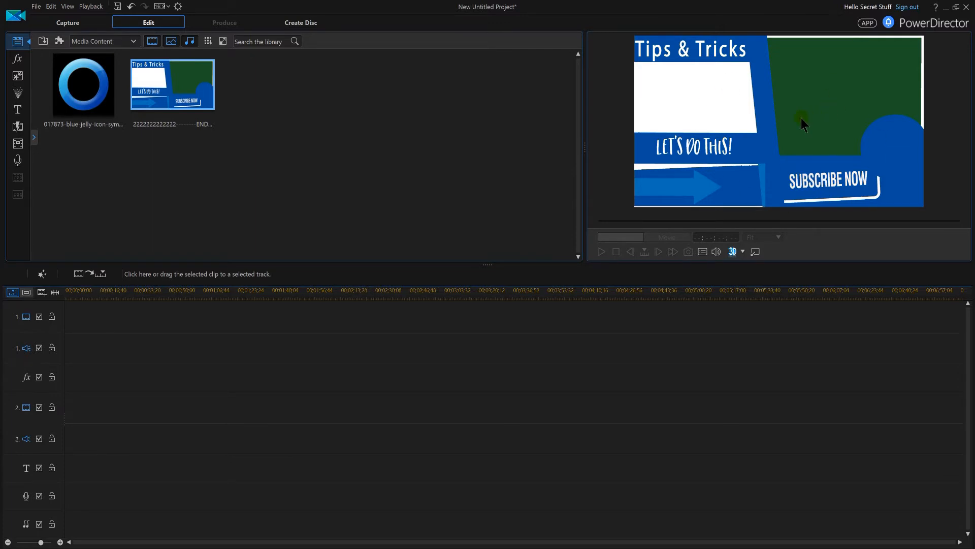
pyautogui.moveTo(379, 252)
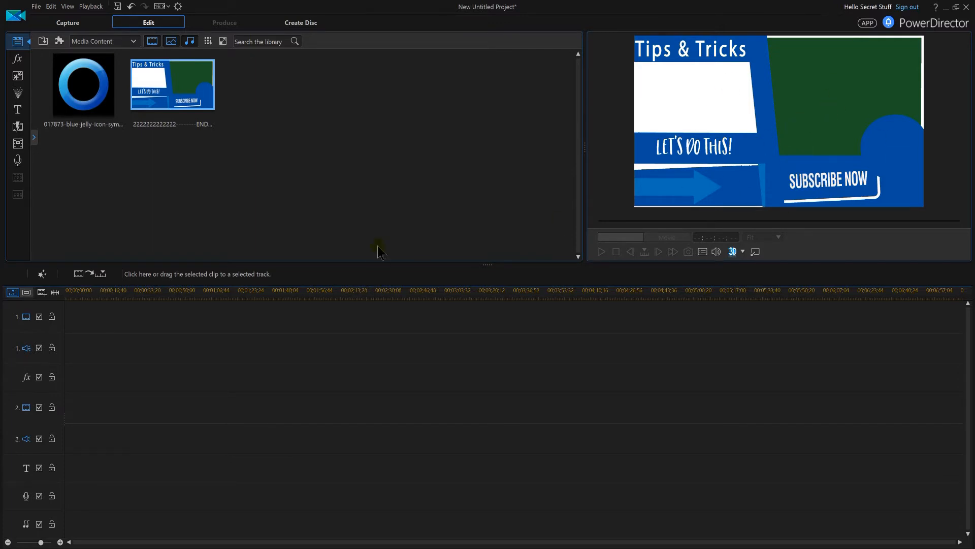
# Drop the Tips & Tricks end screen onto video track 2, select it, then deselect.
pyautogui.moveTo(172, 84); pyautogui.dragTo(222, 288)
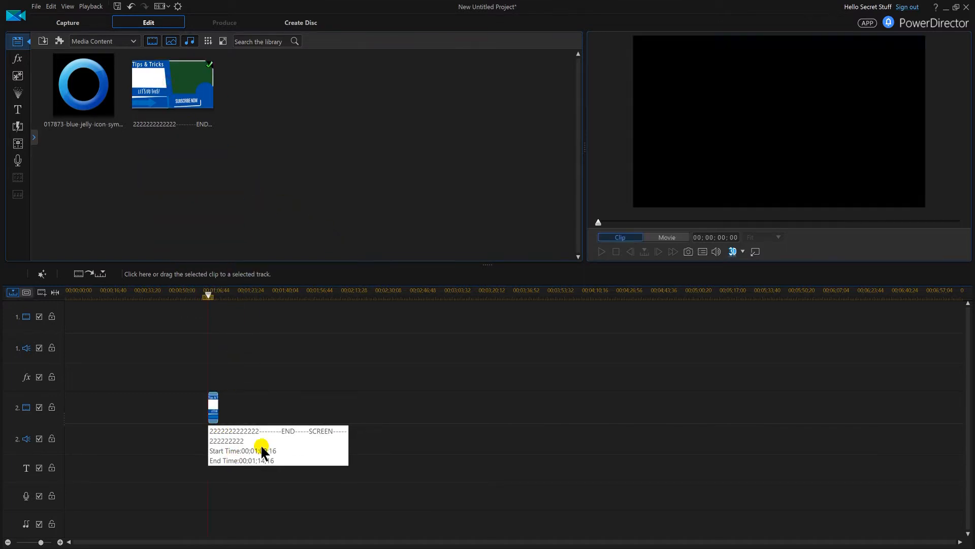
pyautogui.click(213, 407)
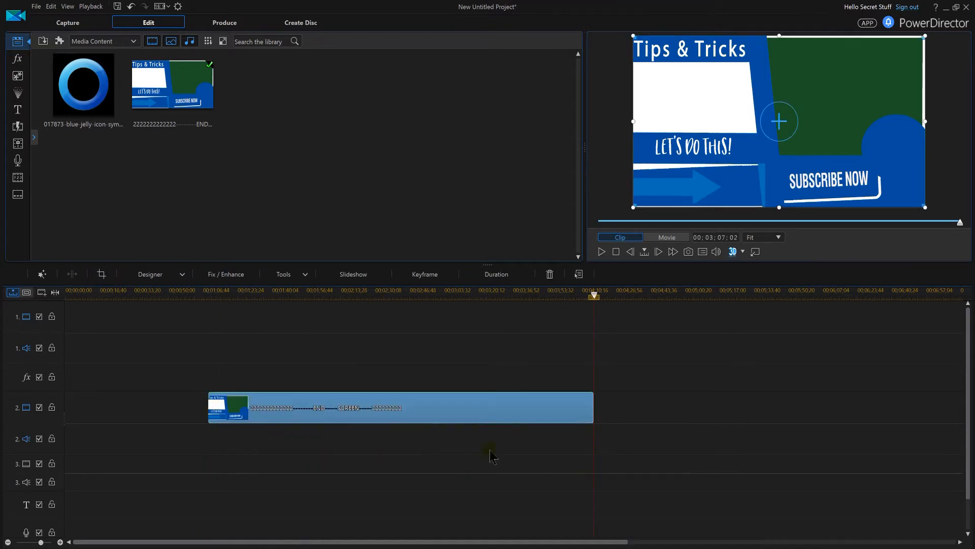
pyautogui.moveTo(132, 417)
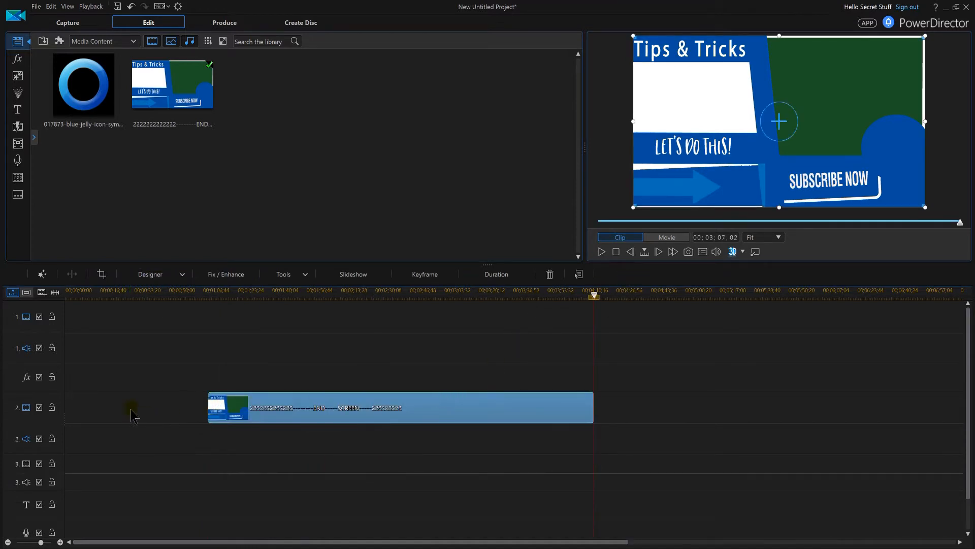
pyautogui.click(83, 84)
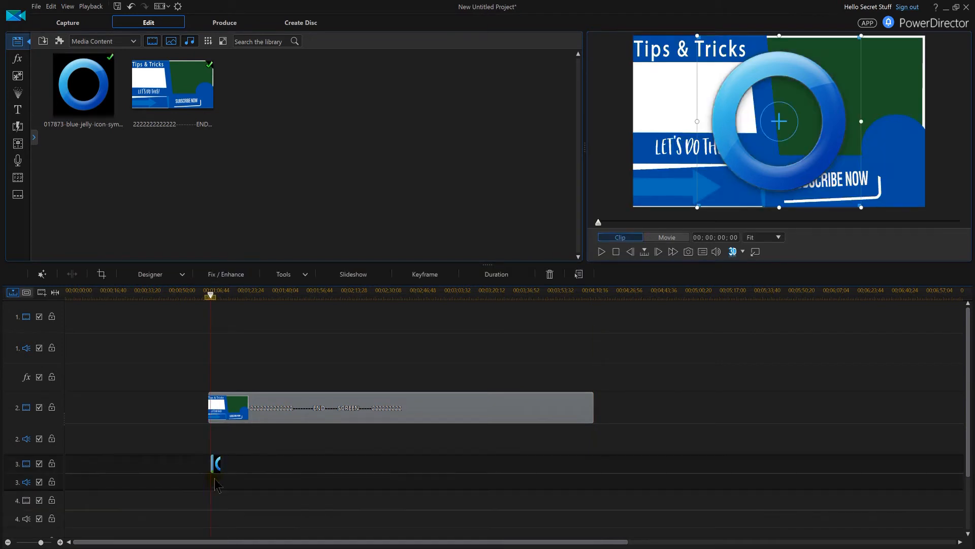
pyautogui.moveTo(372, 465)
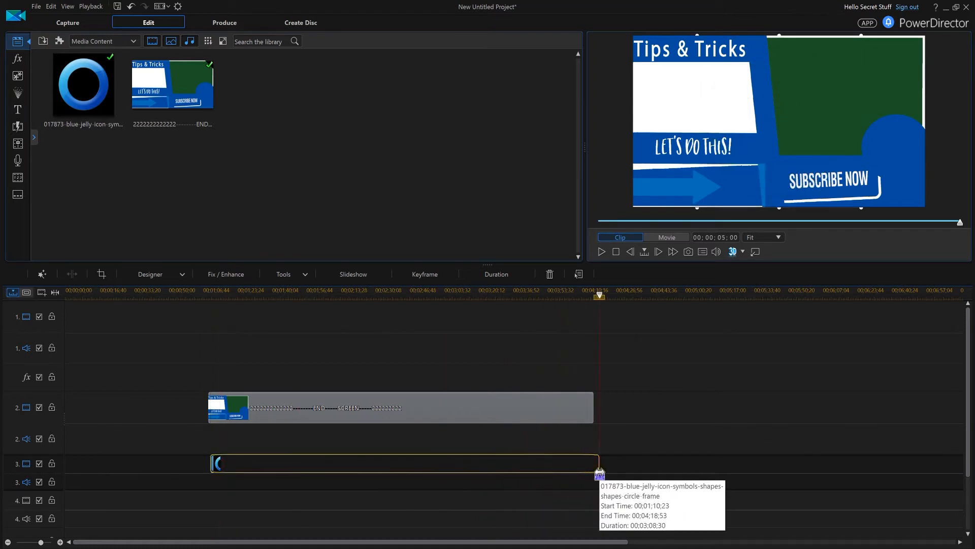
# Select the blue ring clip on the timeline.
pyautogui.click(404, 463)
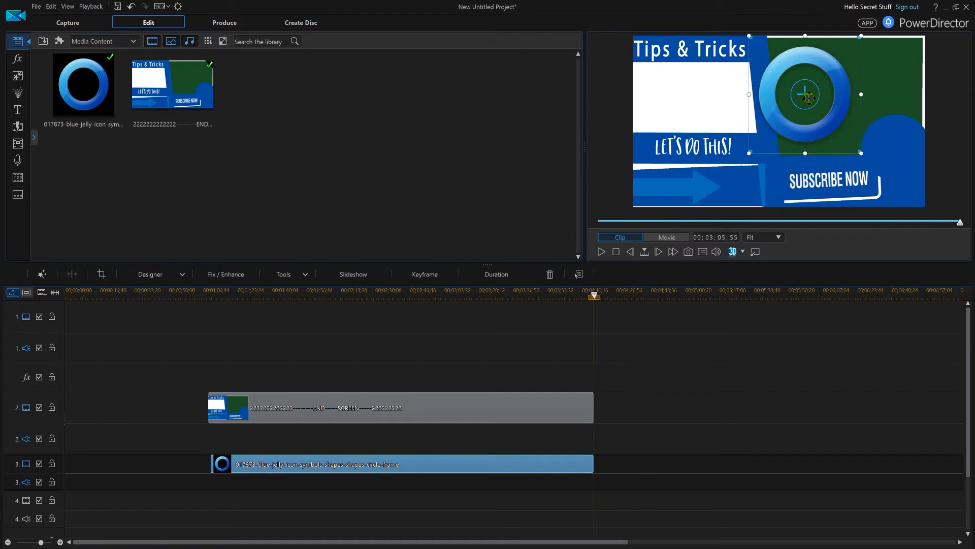
# Move the blue ring over the circle next to SUBSCRIBE NOW.
pyautogui.moveTo(803, 95); pyautogui.dragTo(905, 148)
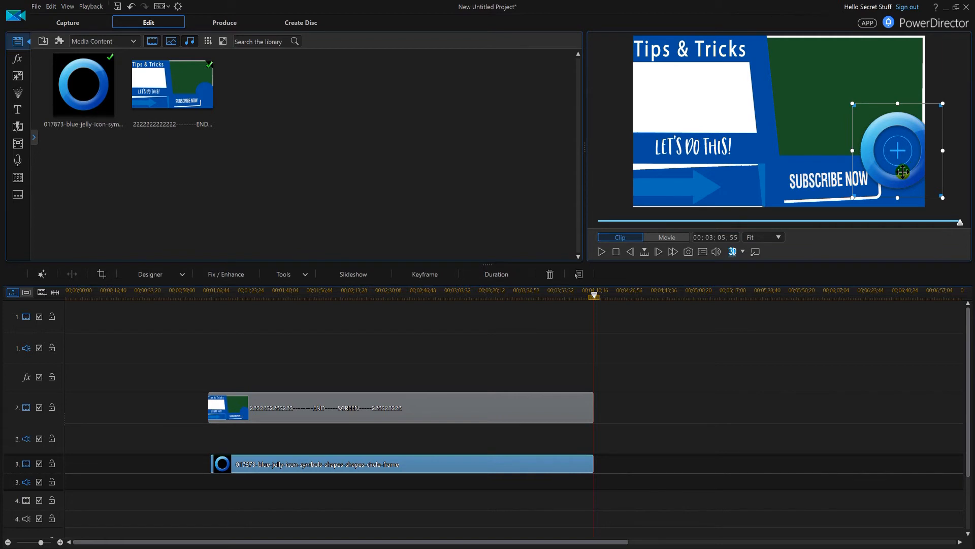
pyautogui.moveTo(236, 191)
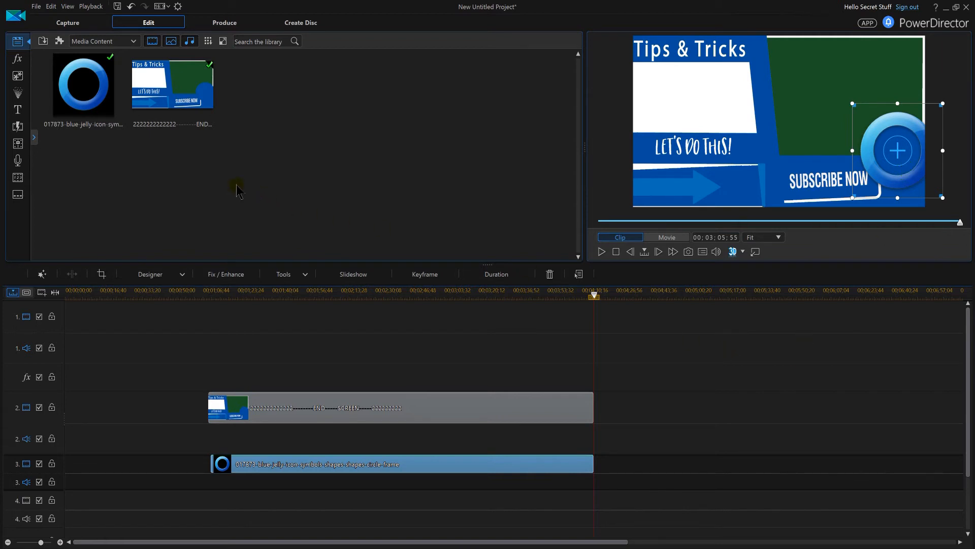
pyautogui.moveTo(18, 58)
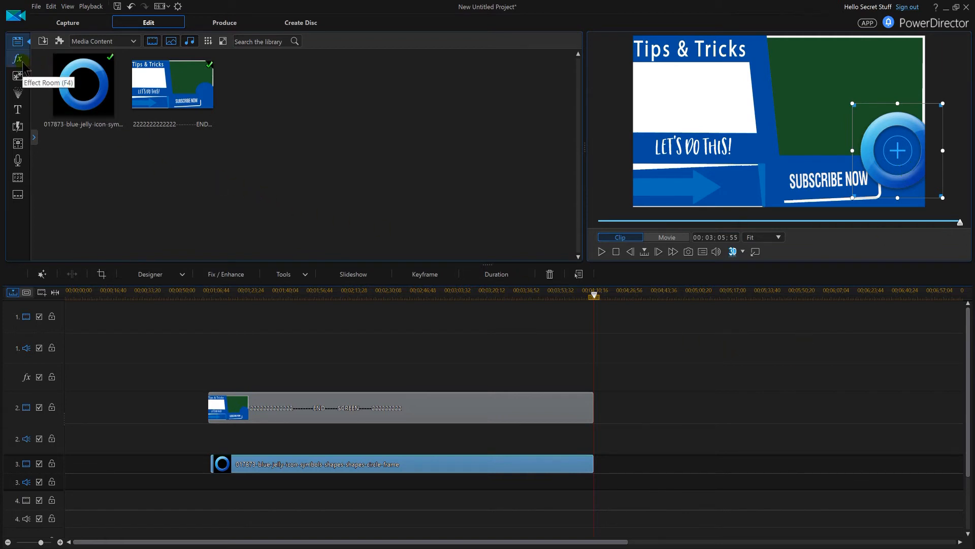
# Open the video effects library and select the blue ring clip for the Beating effect.
pyautogui.click(18, 58)
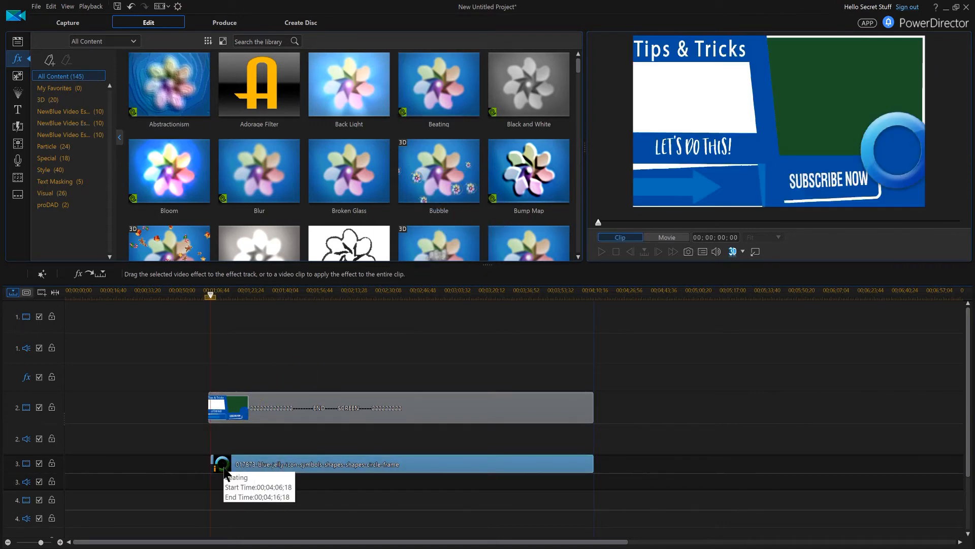
pyautogui.click(221, 463)
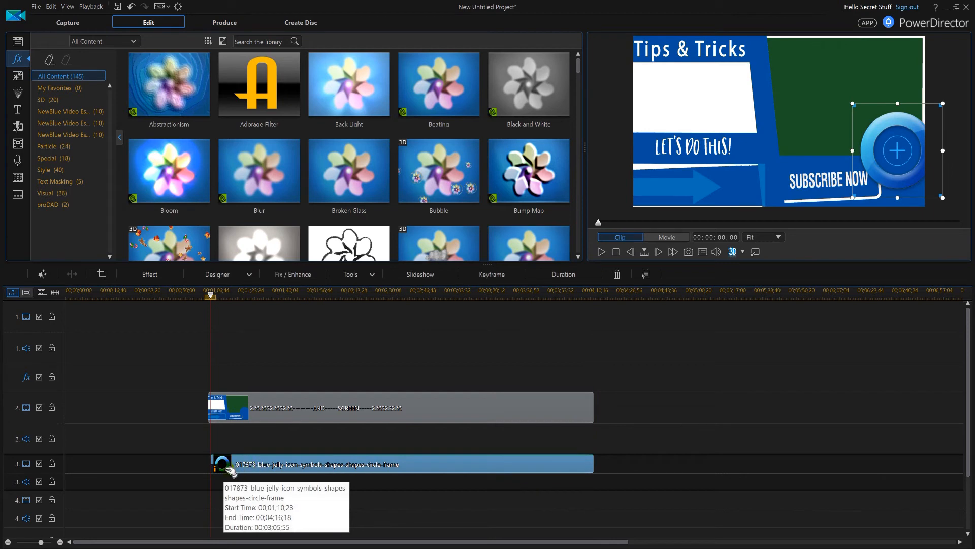
pyautogui.moveTo(637, 351)
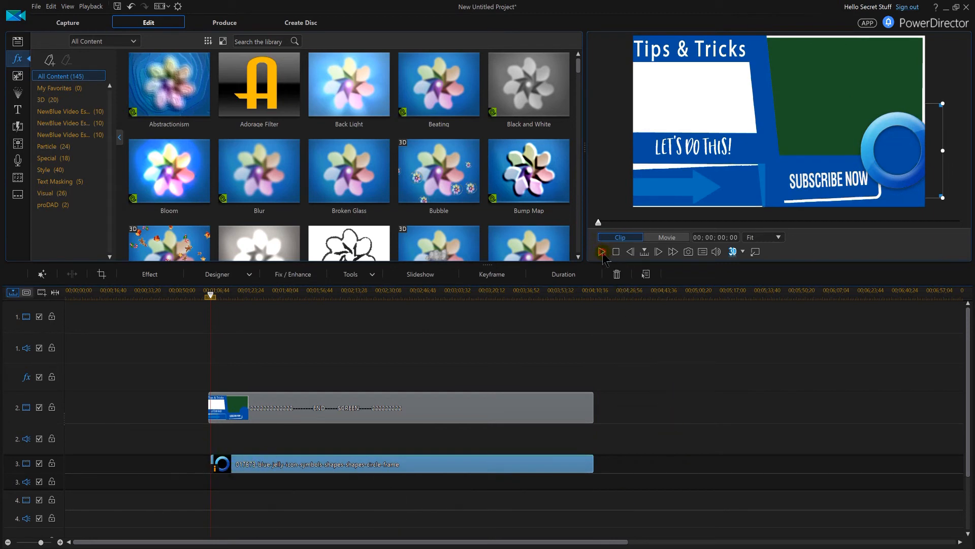
# Play the outro preview to watch the ring pulsing.
pyautogui.click(601, 251)
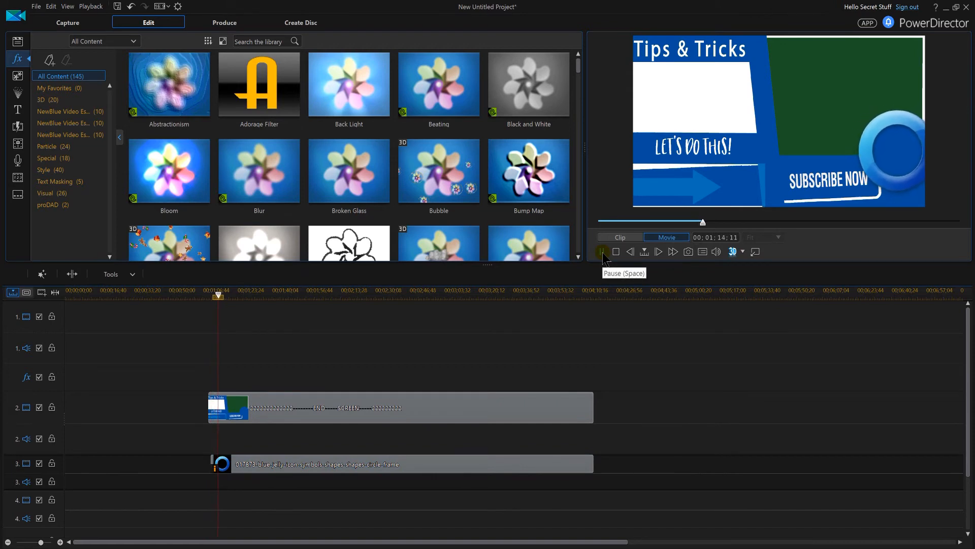
pyautogui.click(602, 252)
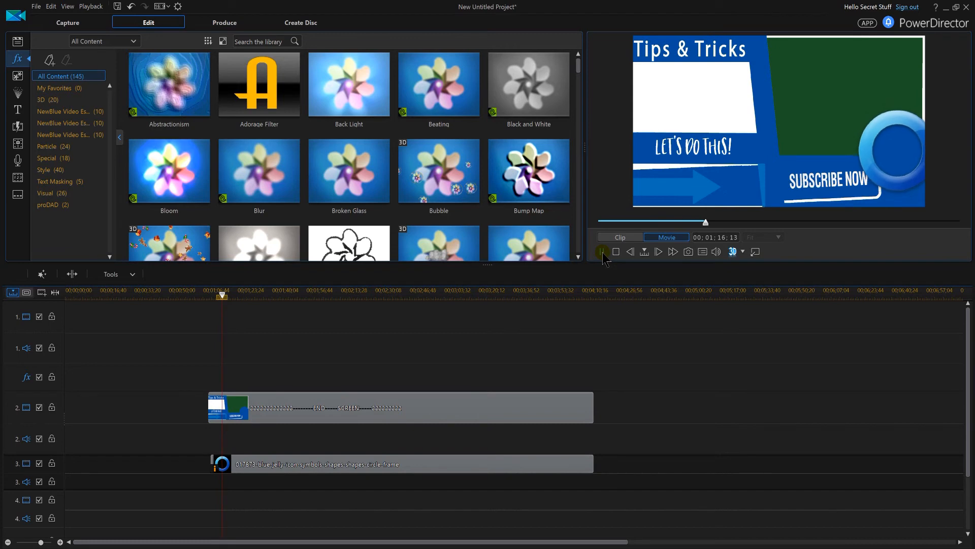